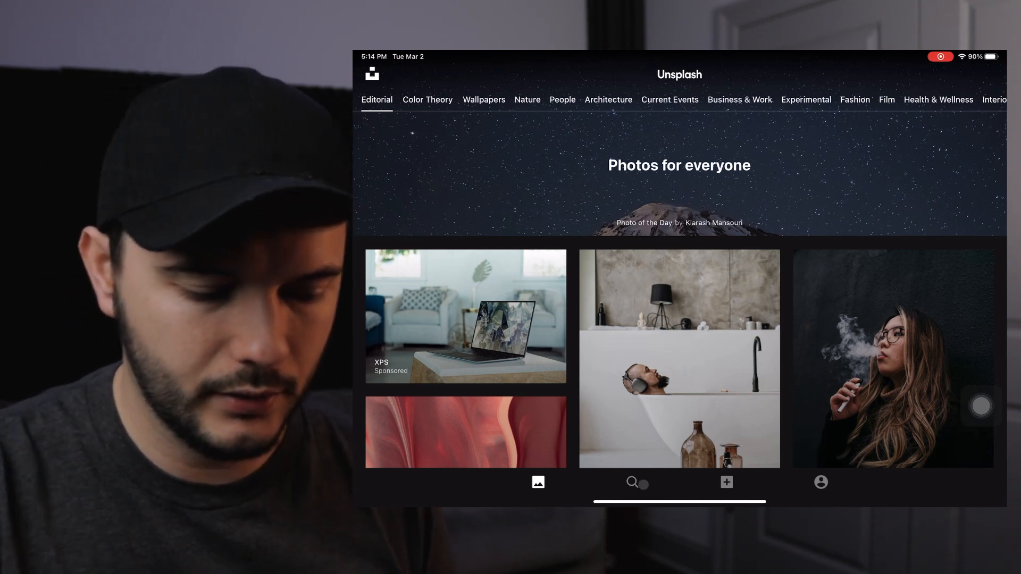
Step: Search Unsplash for 'Guitar' and view the close-up photo of hands playing acoustic guitar
click(631, 483)
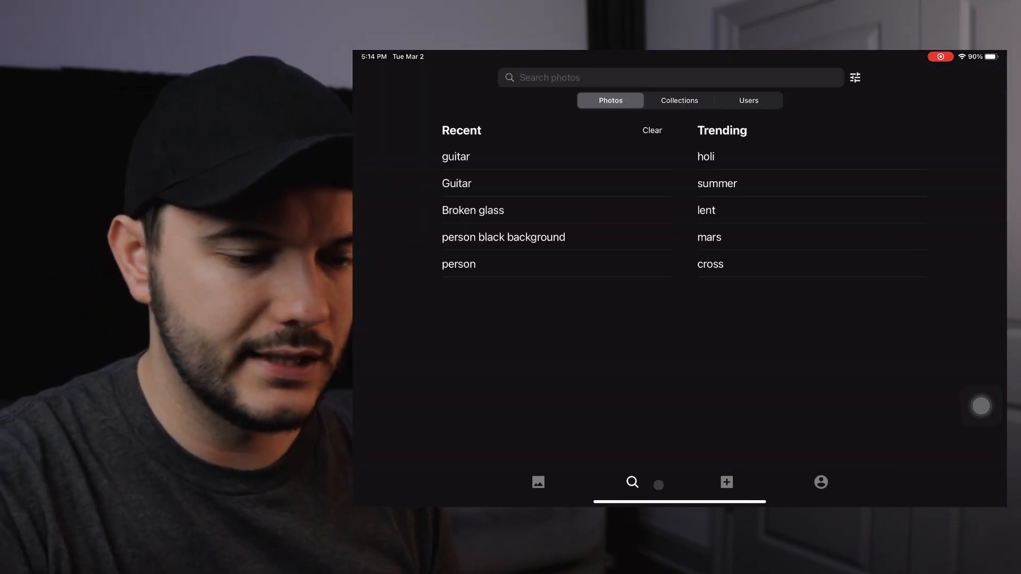
click(672, 78)
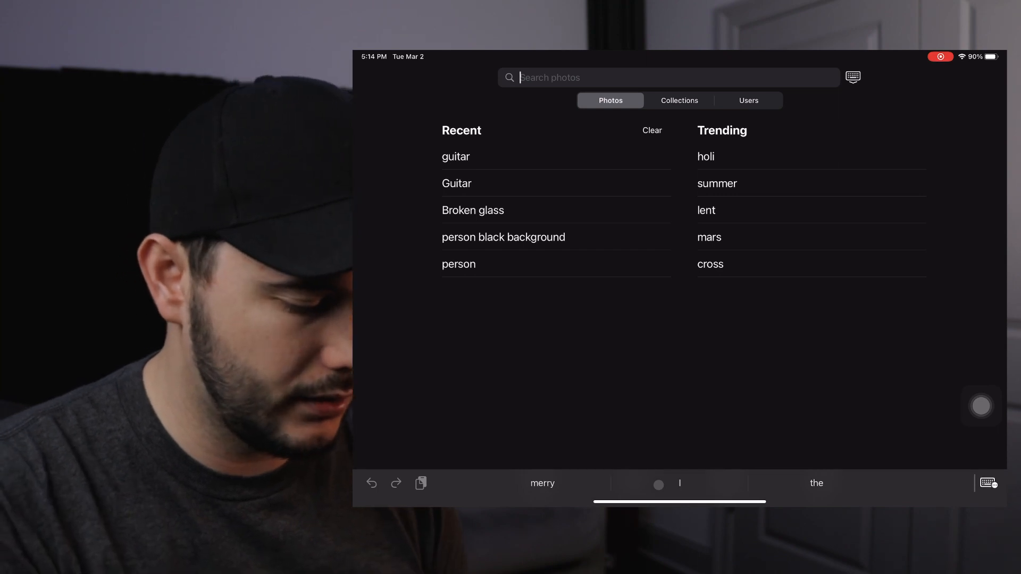
text(Guitar)
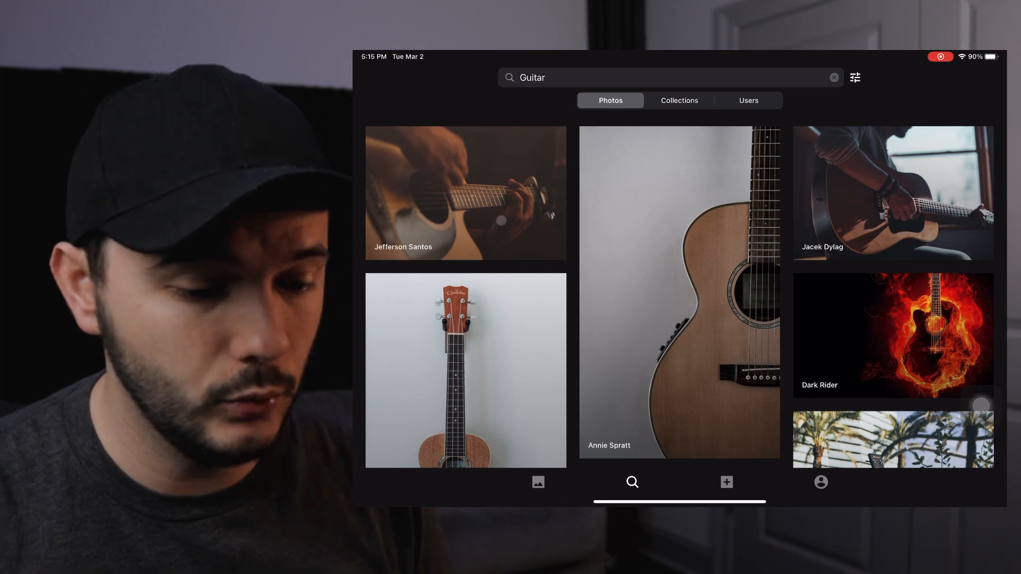
click(465, 193)
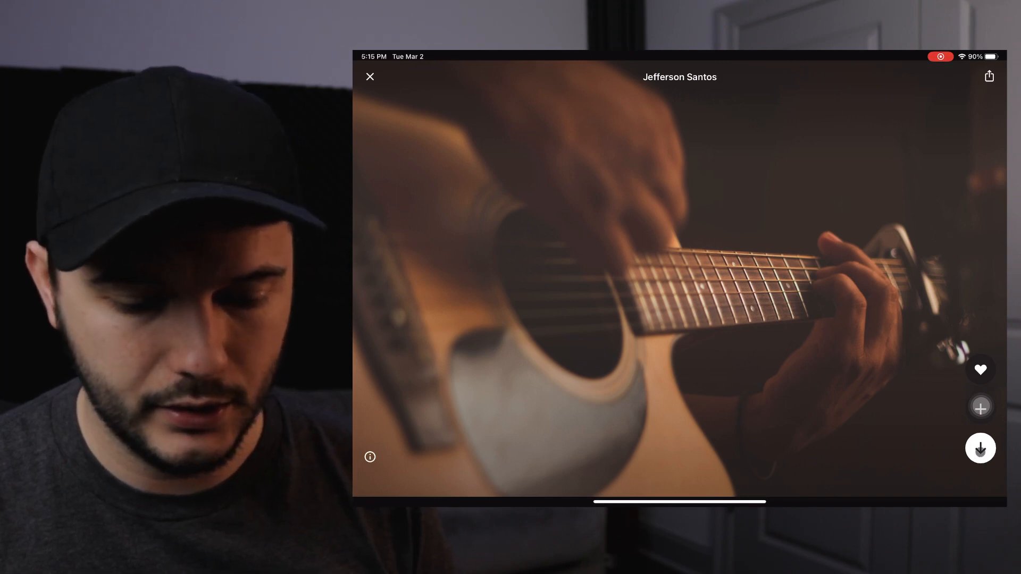
Step: Download the guitar photo to the device and leave the photo view
click(980, 448)
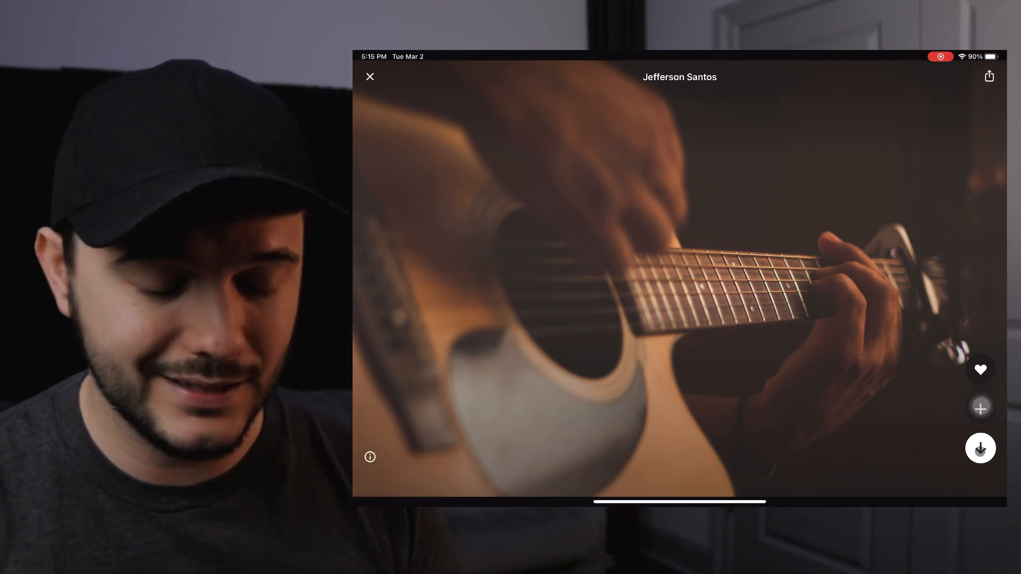
click(371, 76)
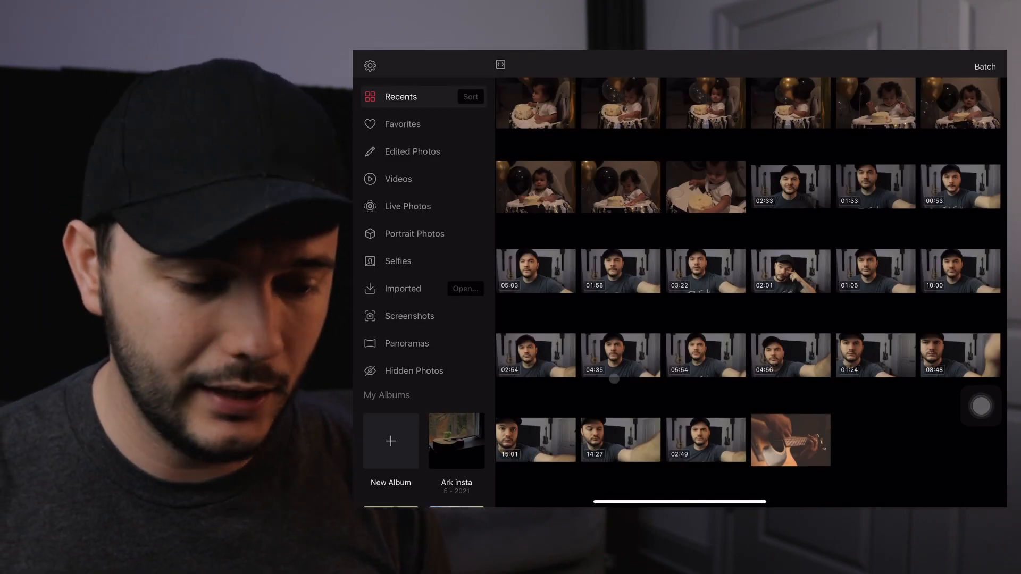
Step: From the Slowdown album, open the first underpass photo of a lone figure in the editor
scroll(down, 3)
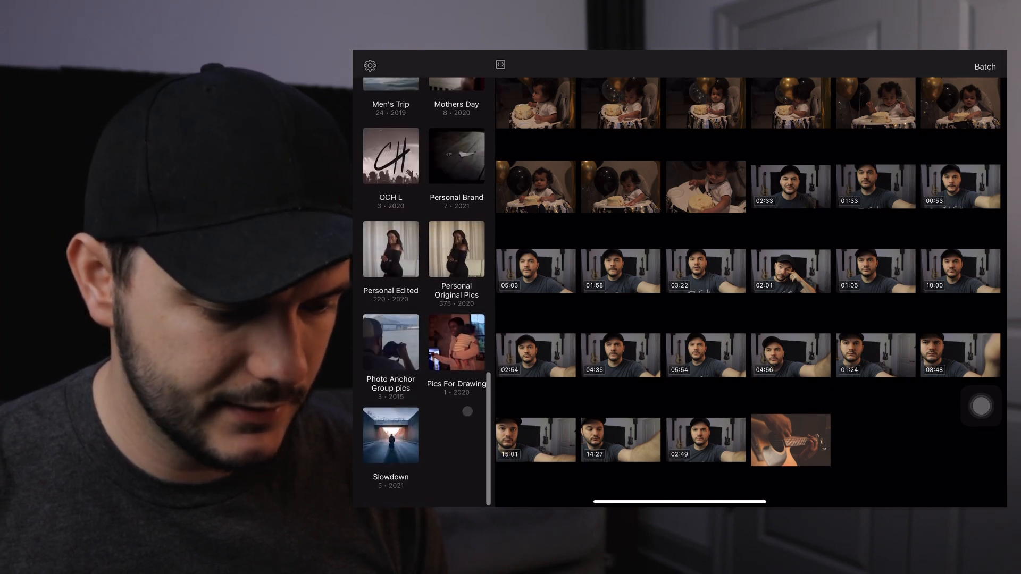
click(390, 436)
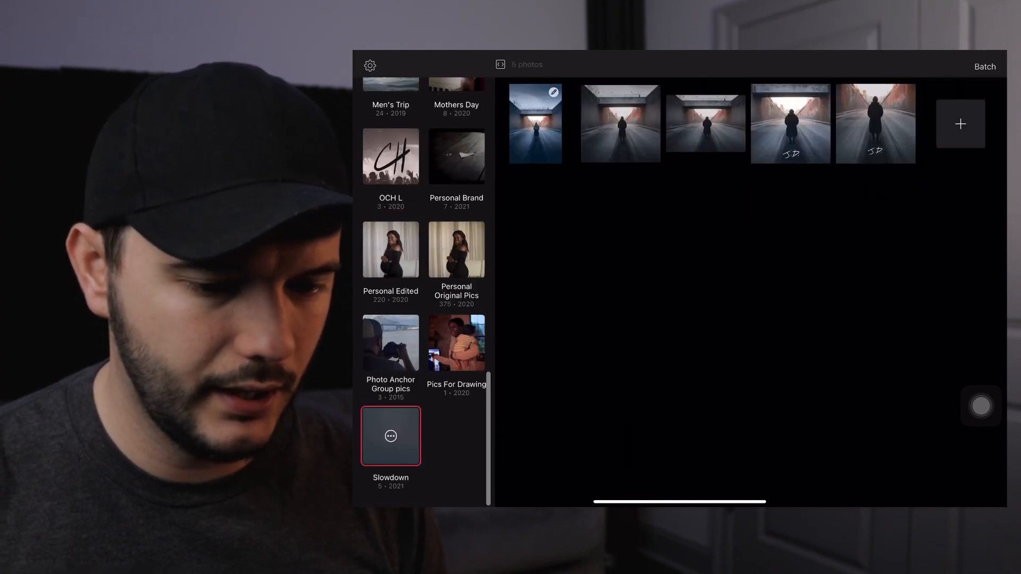
click(535, 124)
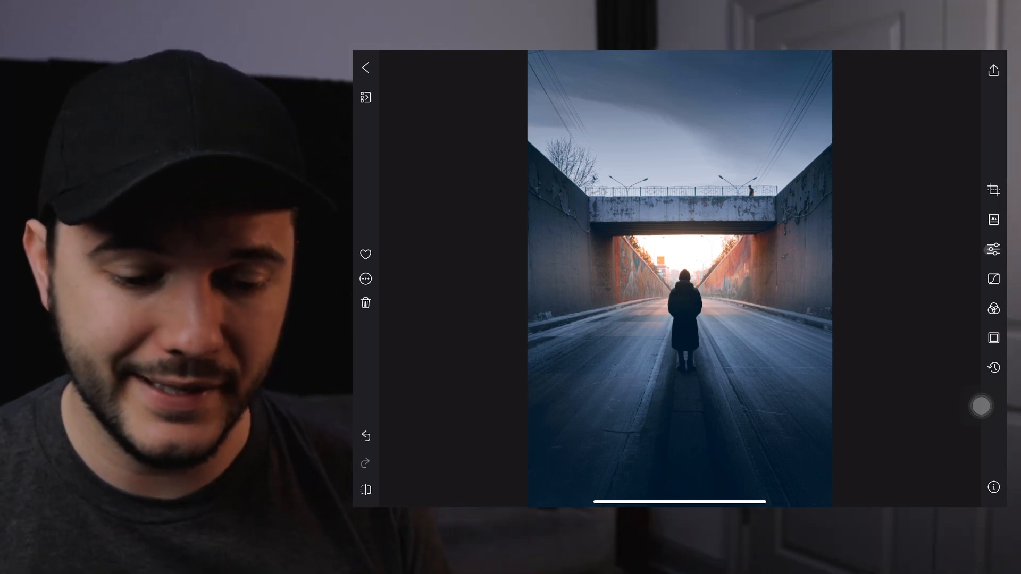
Step: In Adjustments, keep contrast neutral and lower saturation to about −52
click(994, 249)
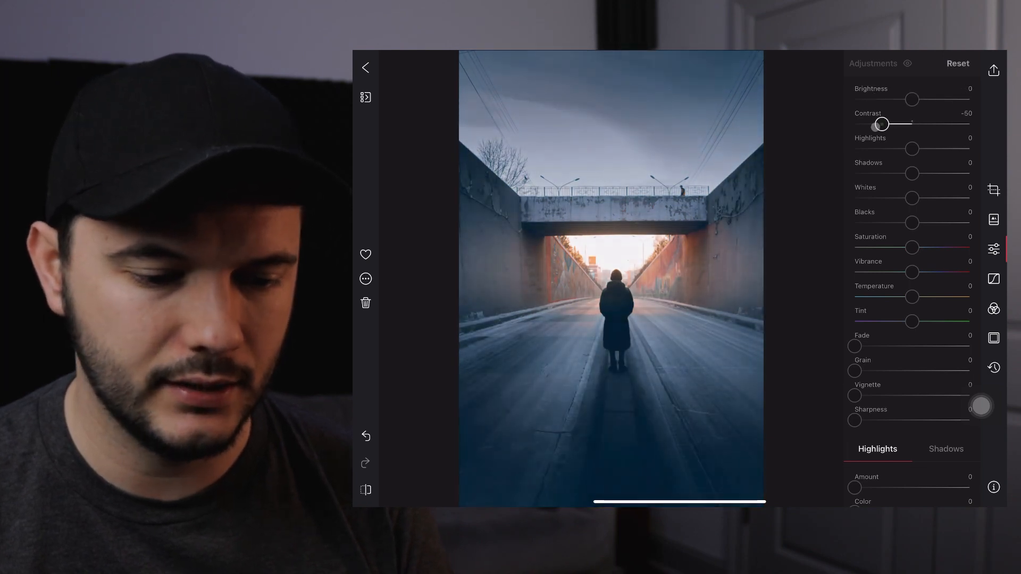
drag(881, 123, 912, 123)
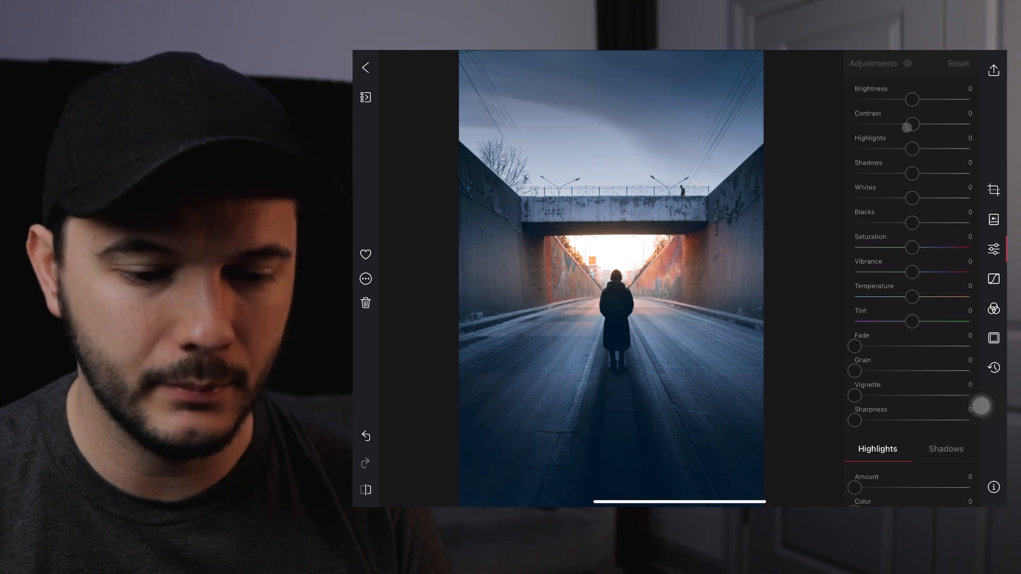
drag(912, 99, 928, 99)
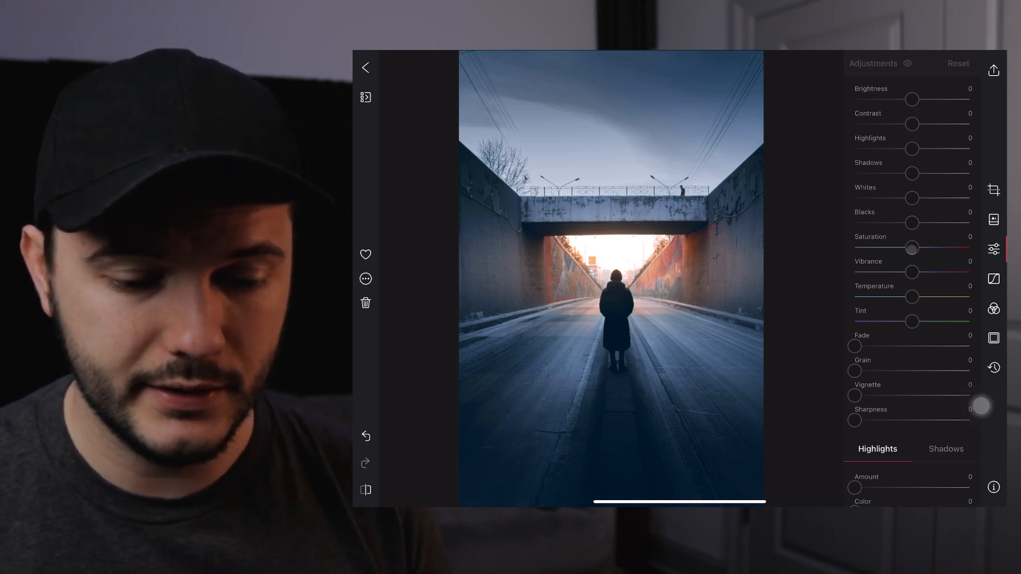
drag(911, 247, 877, 248)
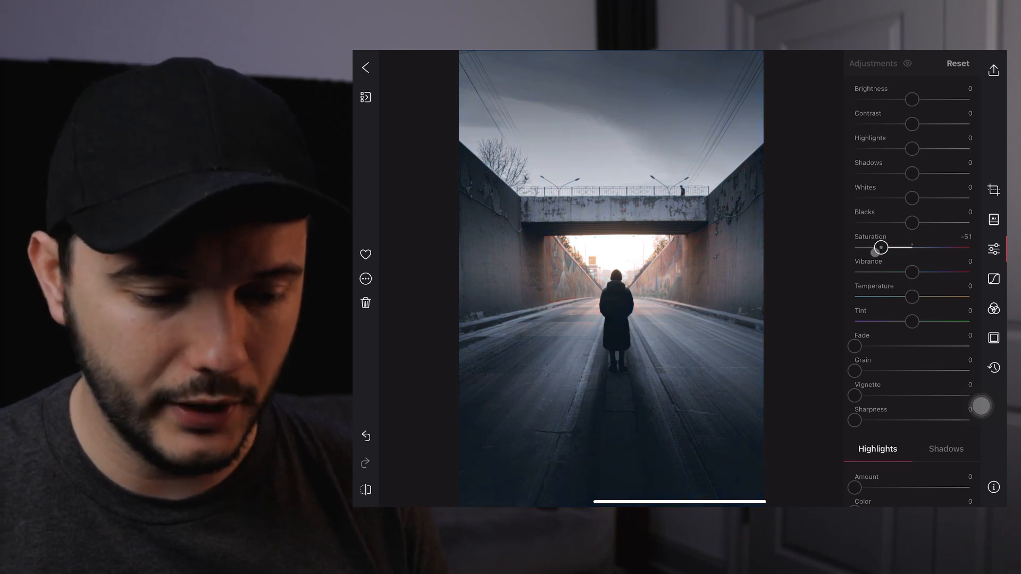
drag(882, 248, 879, 248)
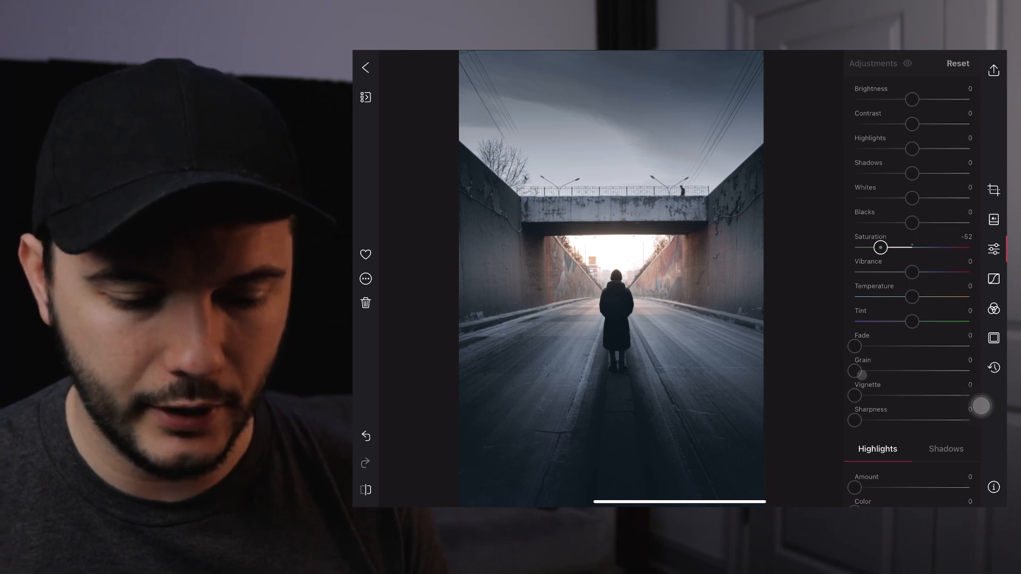
Step: Add film grain, previewing it at maximum, then settle it at a subtle 22
drag(855, 370, 865, 370)
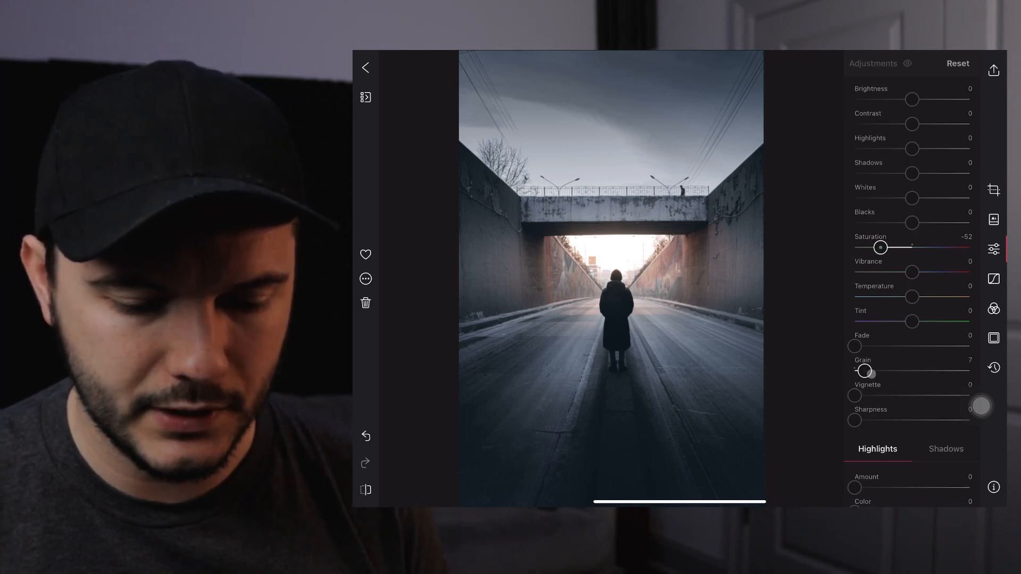
drag(865, 372, 874, 371)
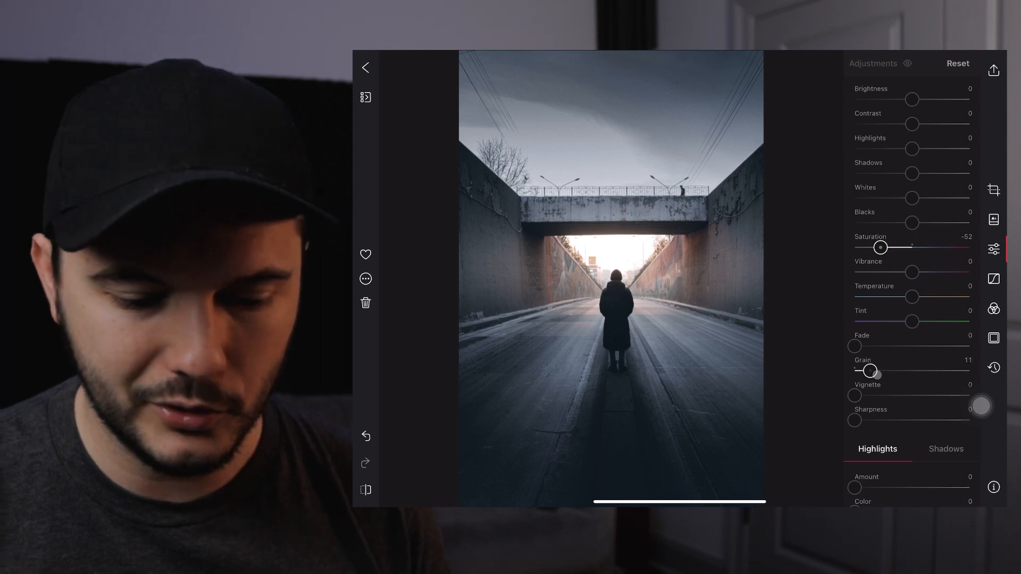
drag(871, 370, 969, 371)
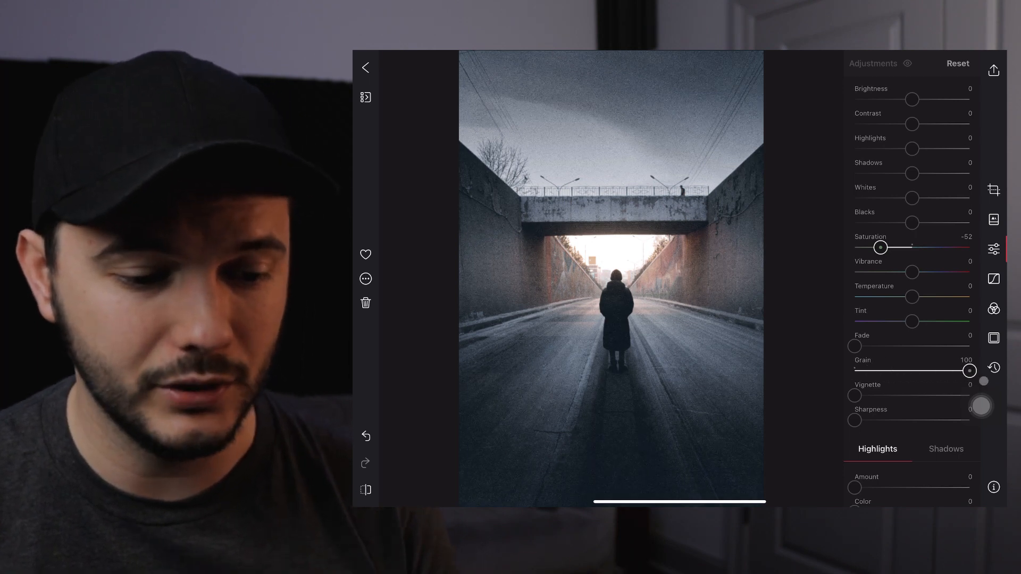
drag(971, 370, 967, 370)
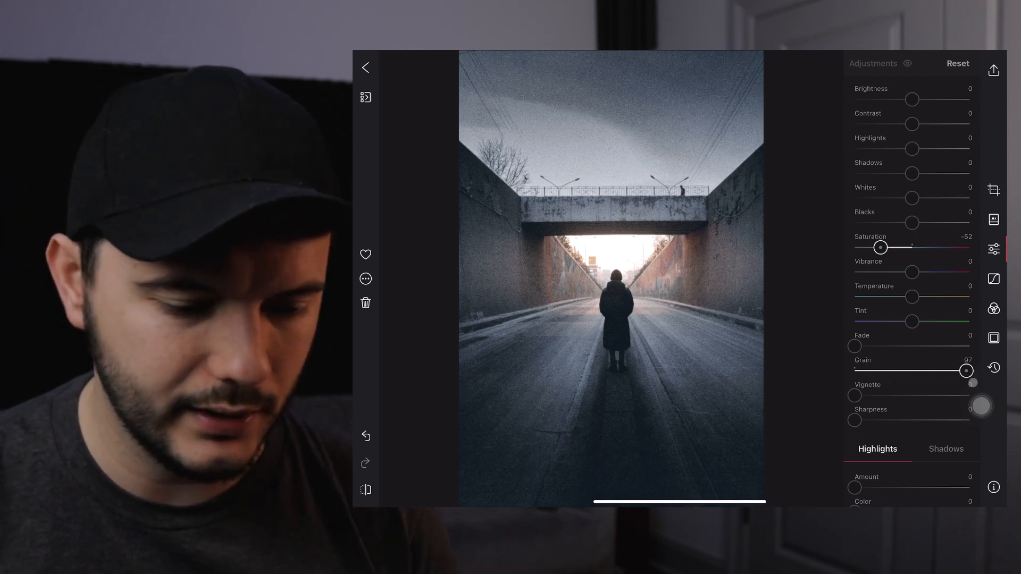
drag(965, 370, 880, 370)
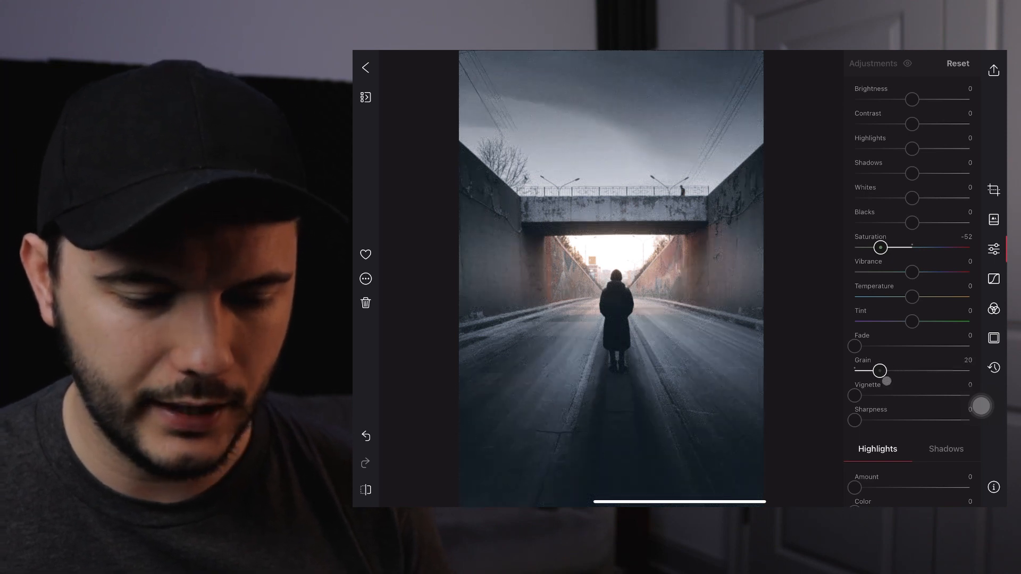
drag(880, 370, 882, 371)
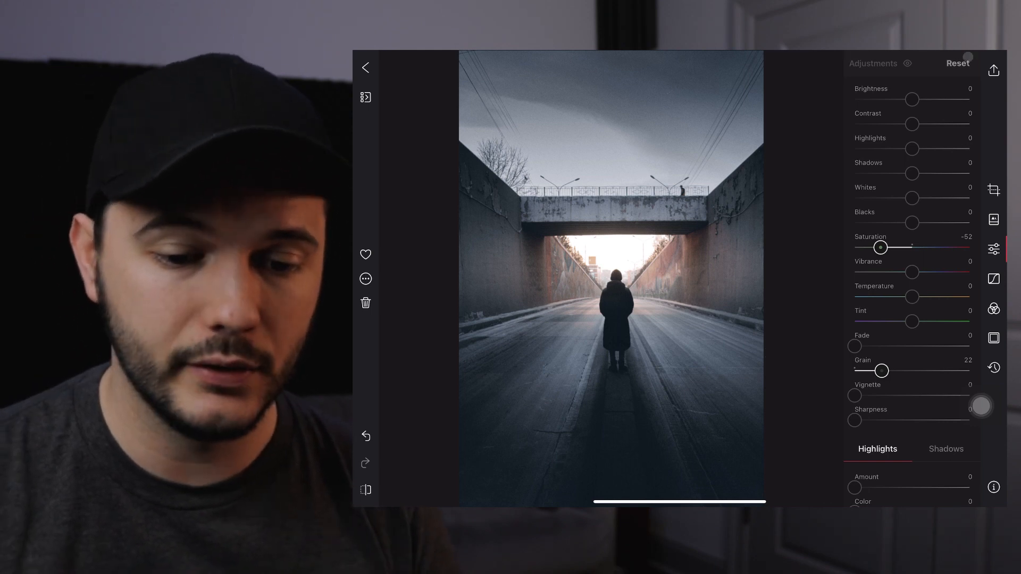
Step: Export the edited underpass photo with Save Copy and dismiss the export sheet
click(992, 70)
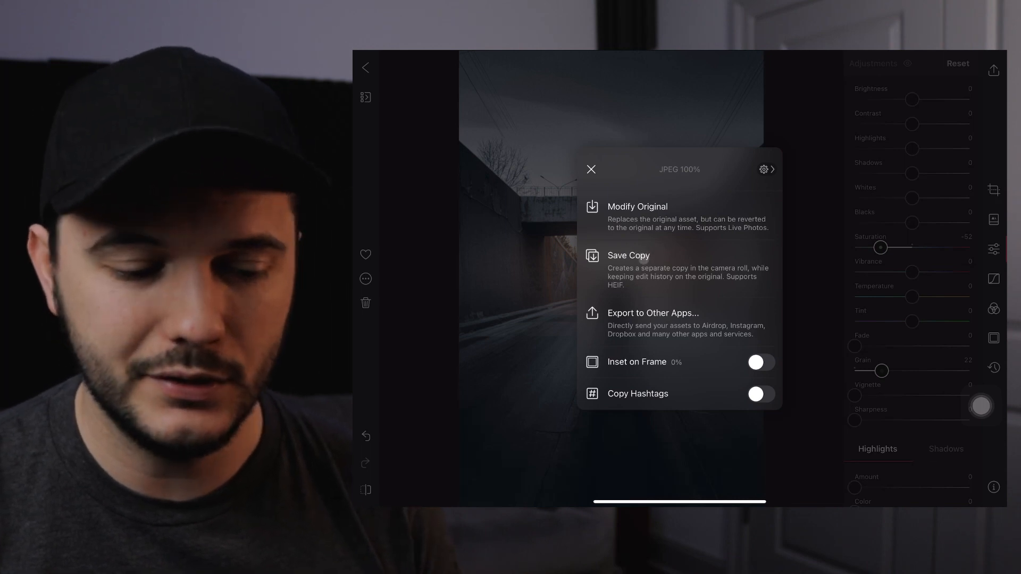
click(628, 255)
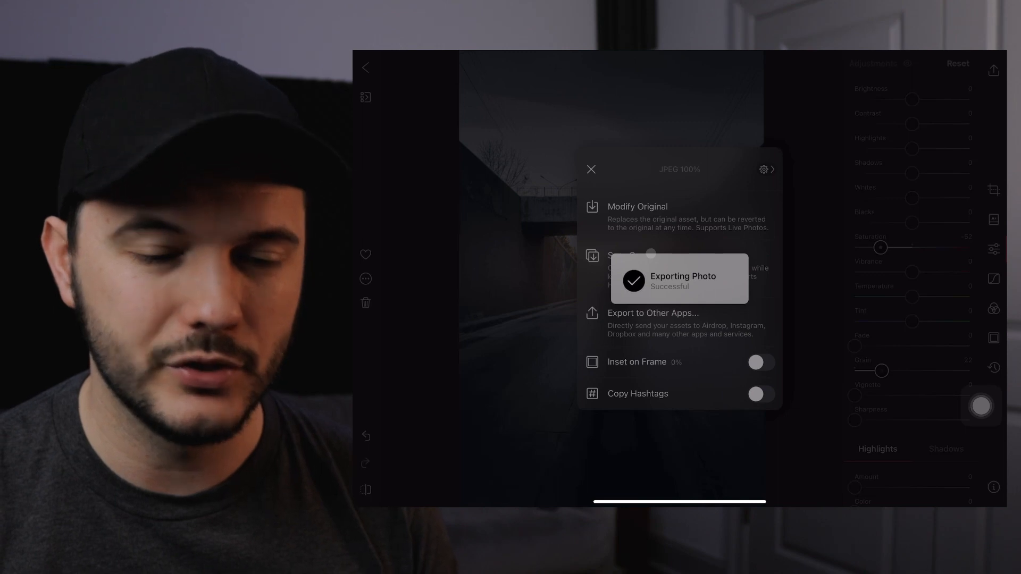
click(590, 169)
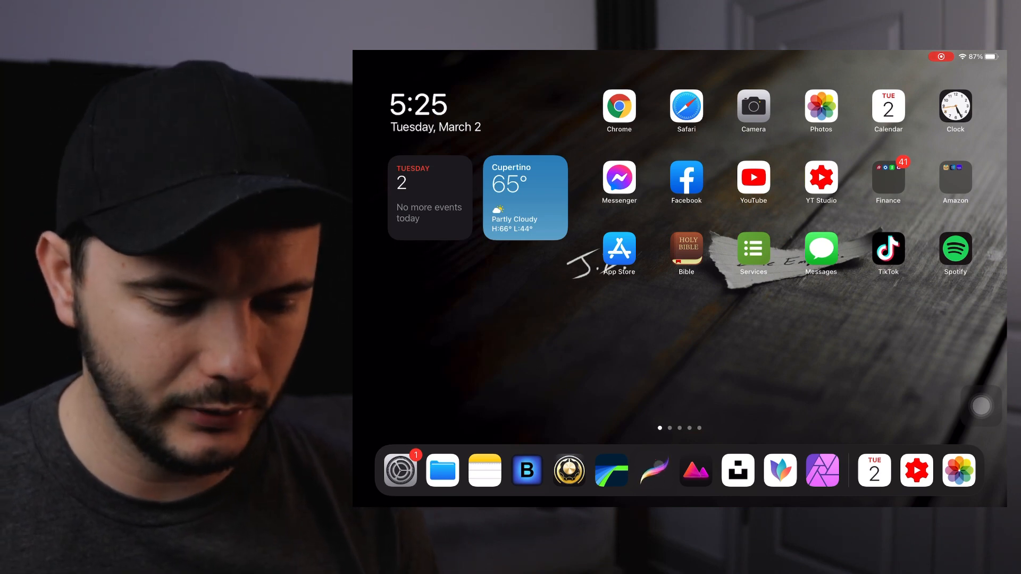
Step: Launch Procreate and create a new canvas from the Square preset
click(695, 470)
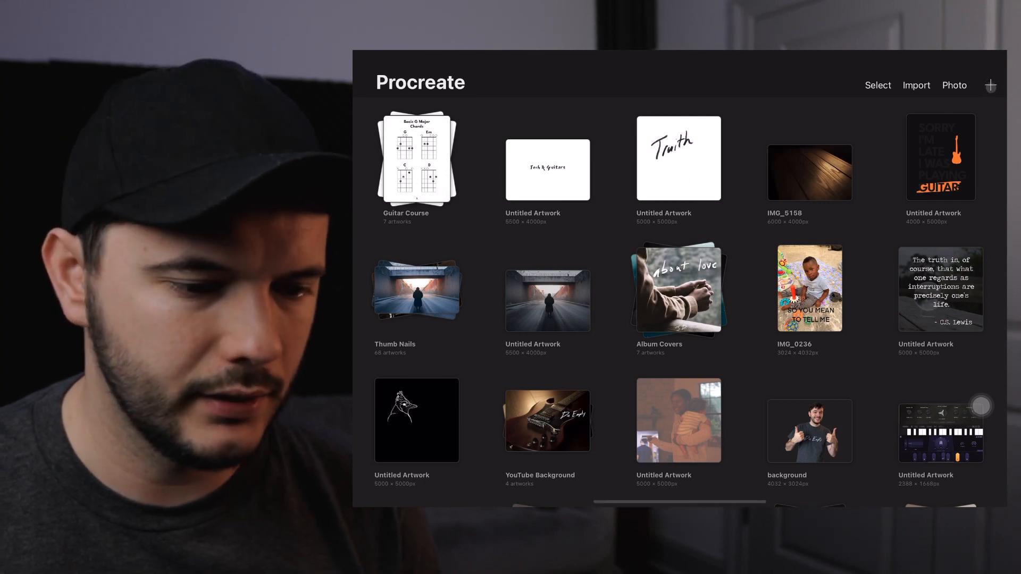
click(991, 85)
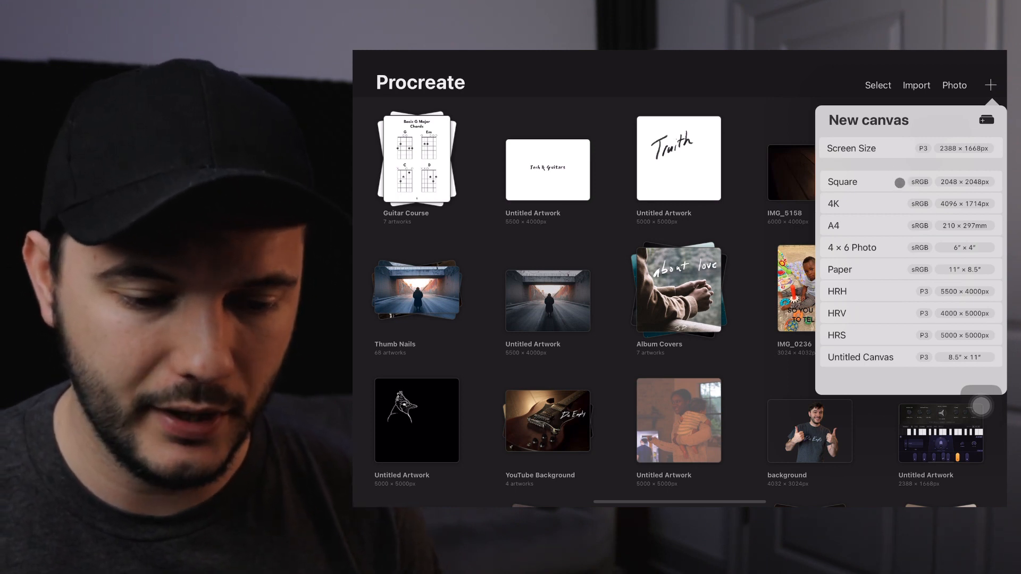
click(843, 181)
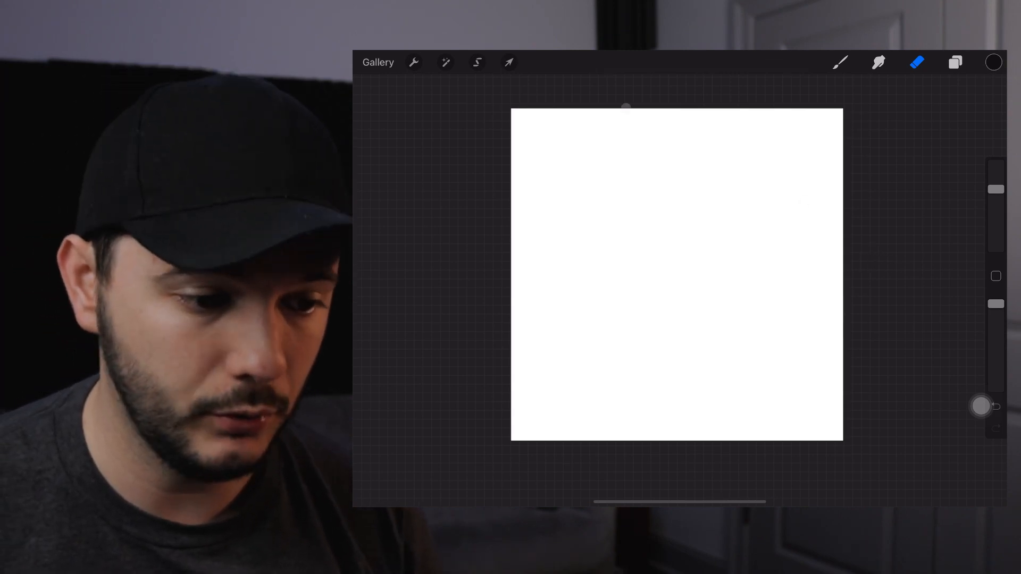
Step: Insert the edited underpass photo onto the canvas via Actions > Add
click(413, 61)
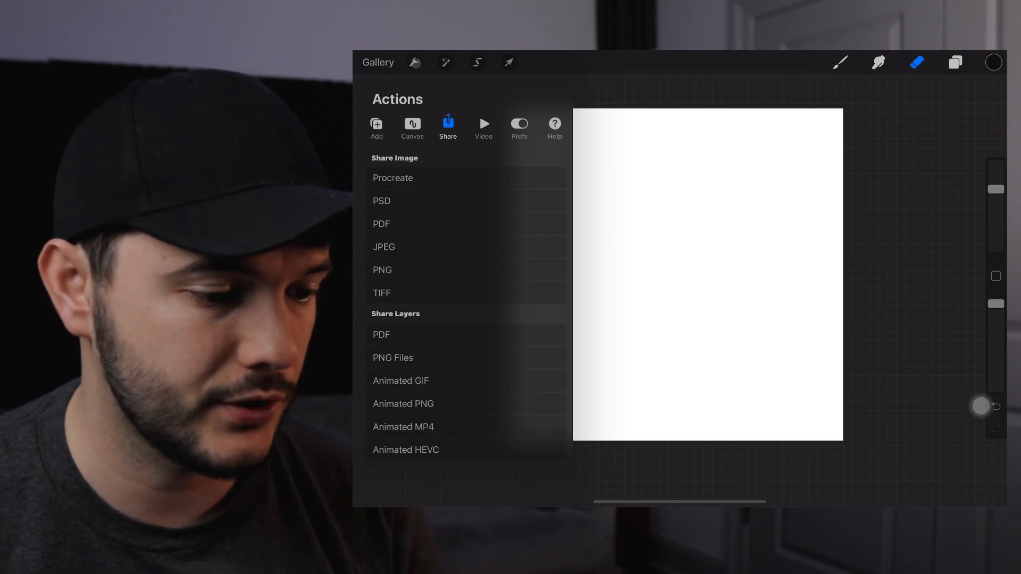
click(376, 126)
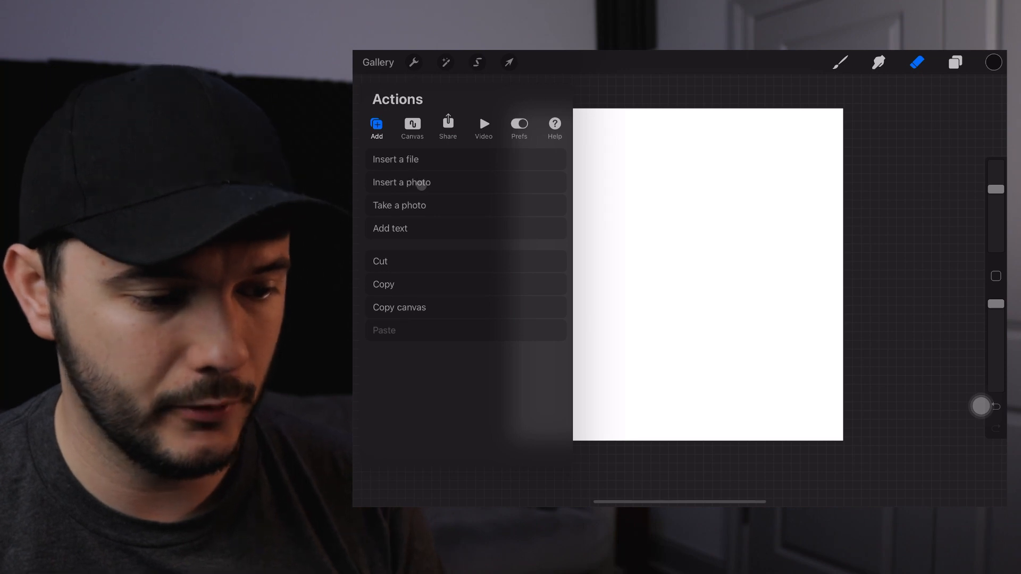
click(402, 182)
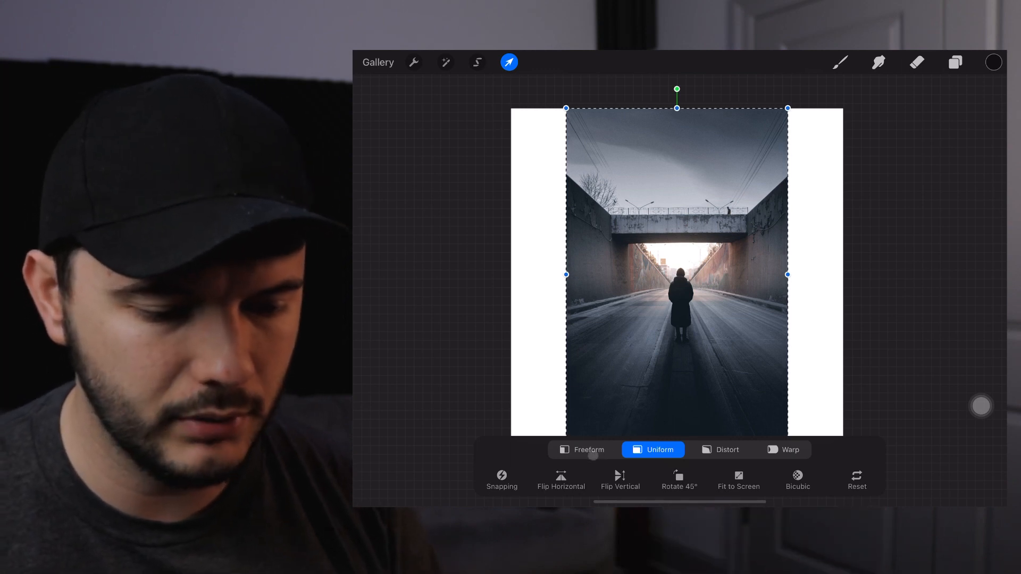
Step: Stretch the photo's left side to the canvas edge with Freeform, then return to Uniform scaling
click(586, 449)
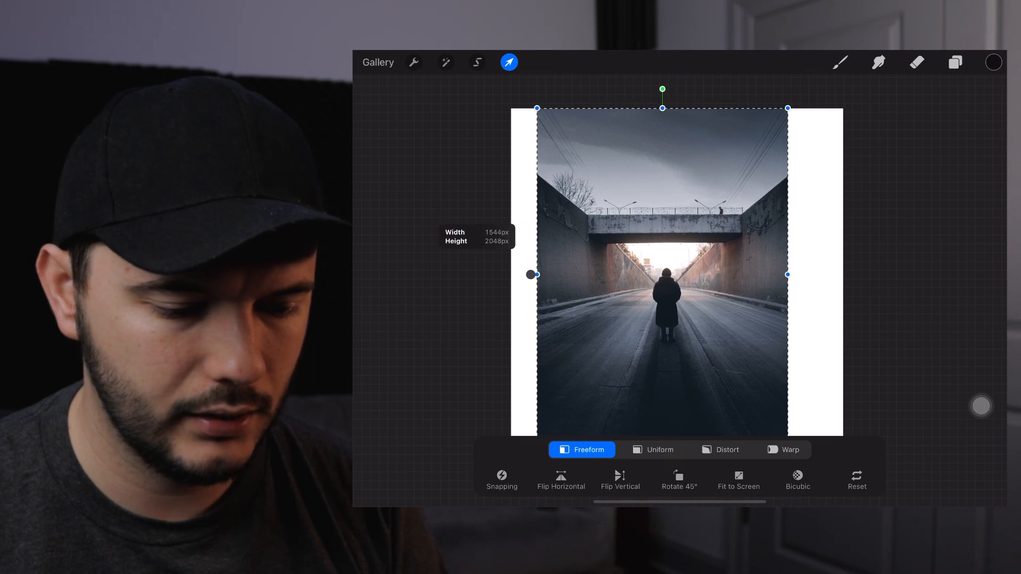
drag(534, 274, 529, 273)
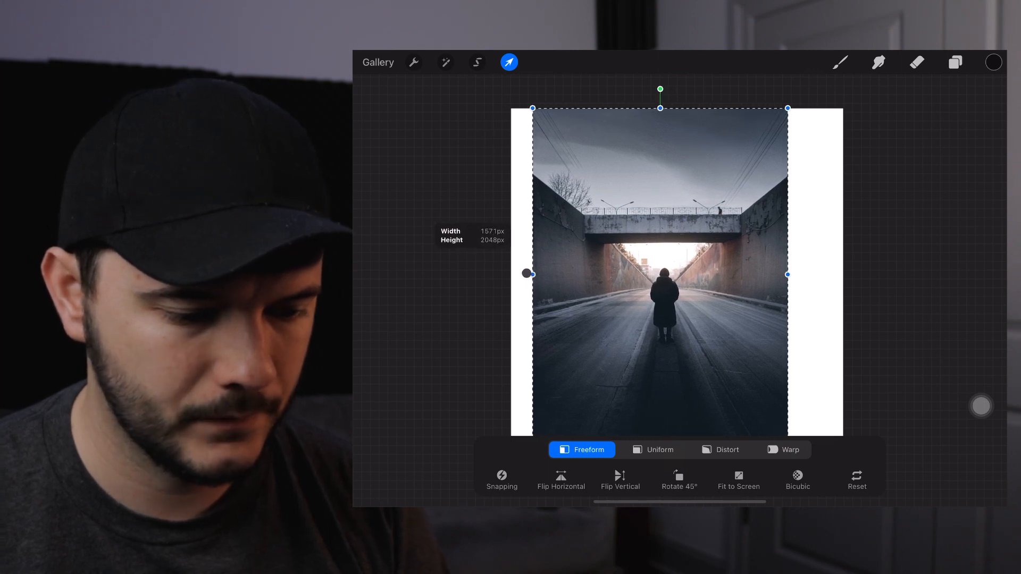
drag(529, 274, 531, 274)
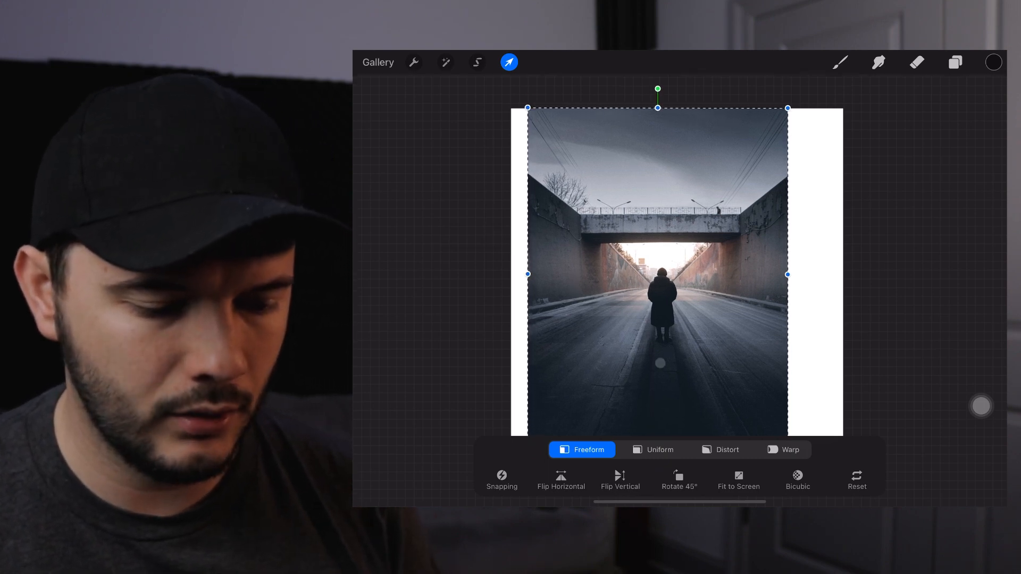
click(652, 449)
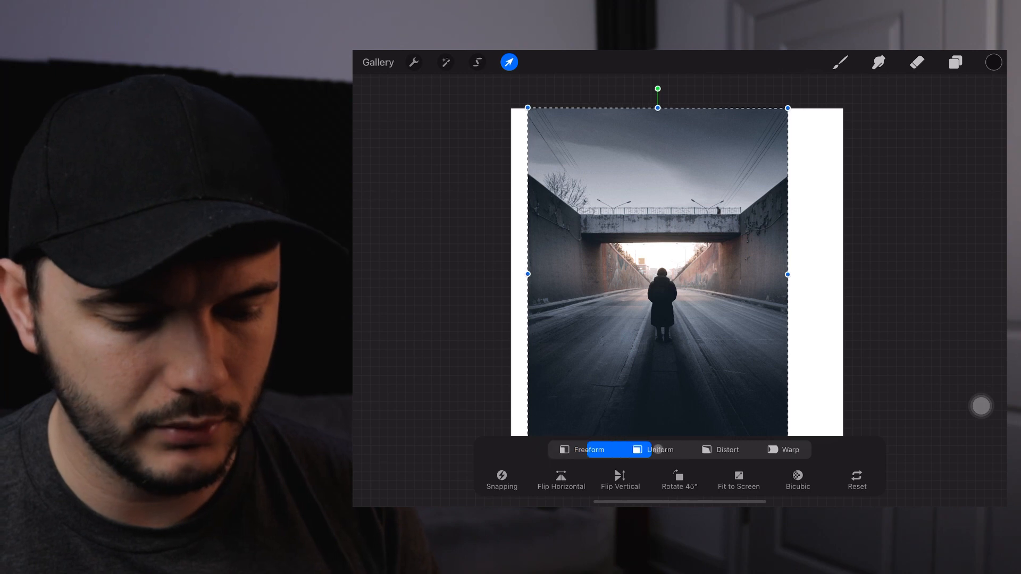
click(652, 449)
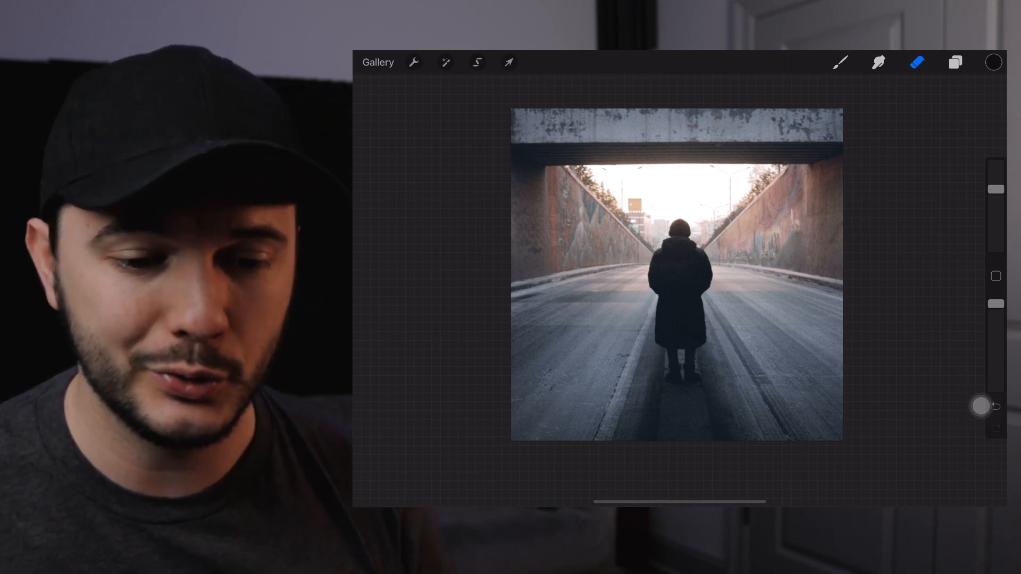
Step: Add an empty layer above the photo, draw a test stroke below the figure and undo it
click(955, 61)
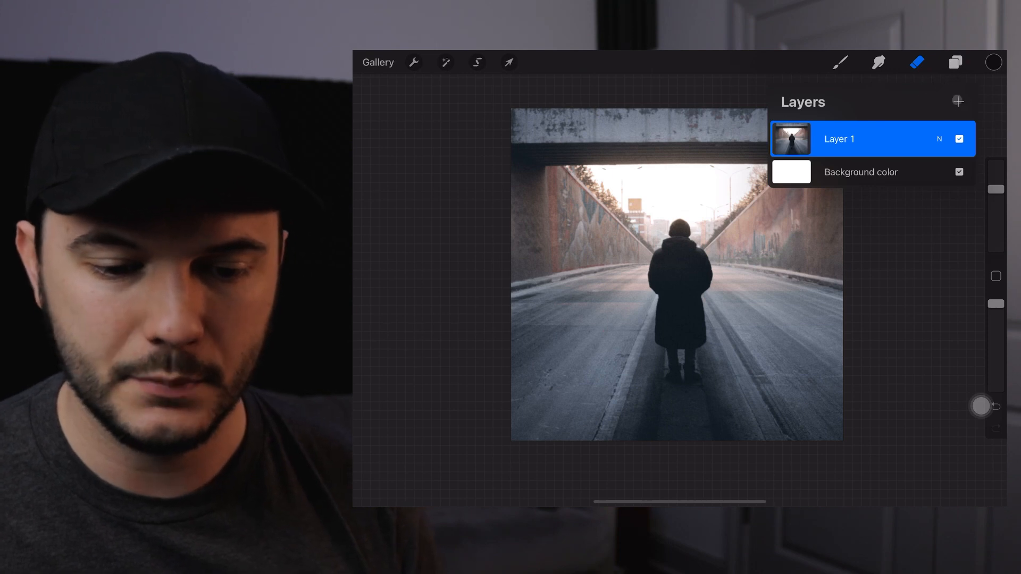
click(958, 102)
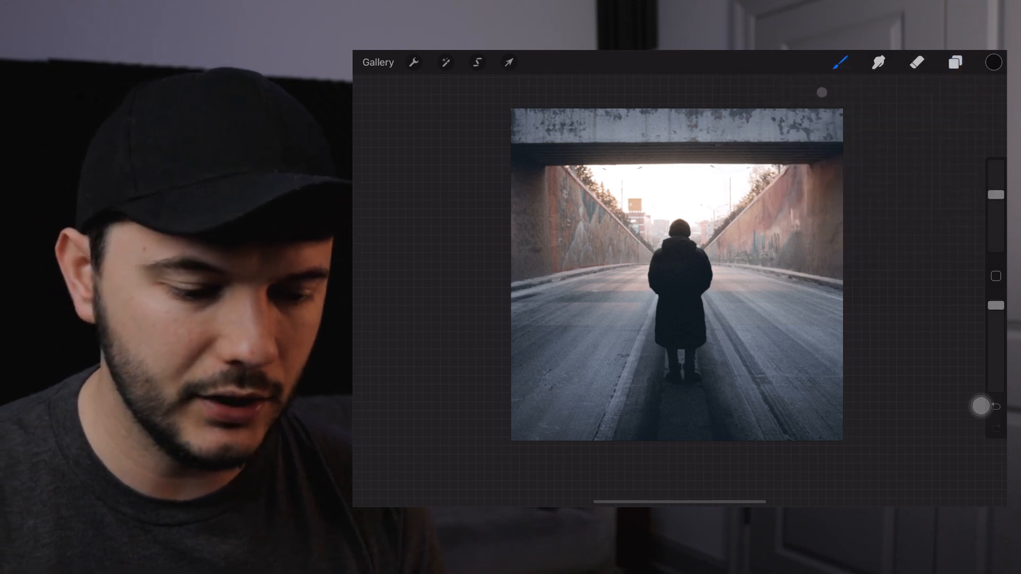
drag(619, 393, 709, 391)
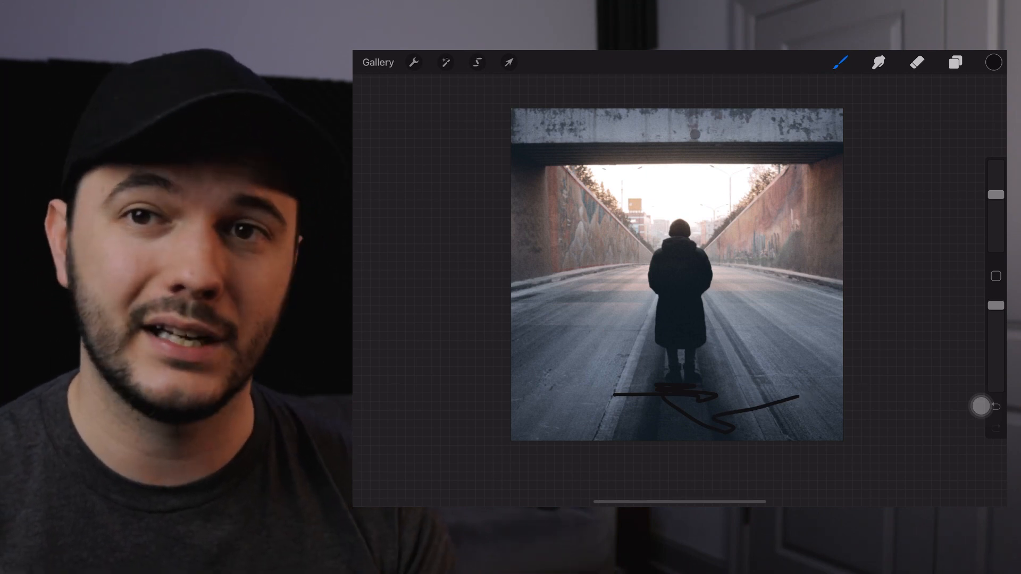
click(917, 63)
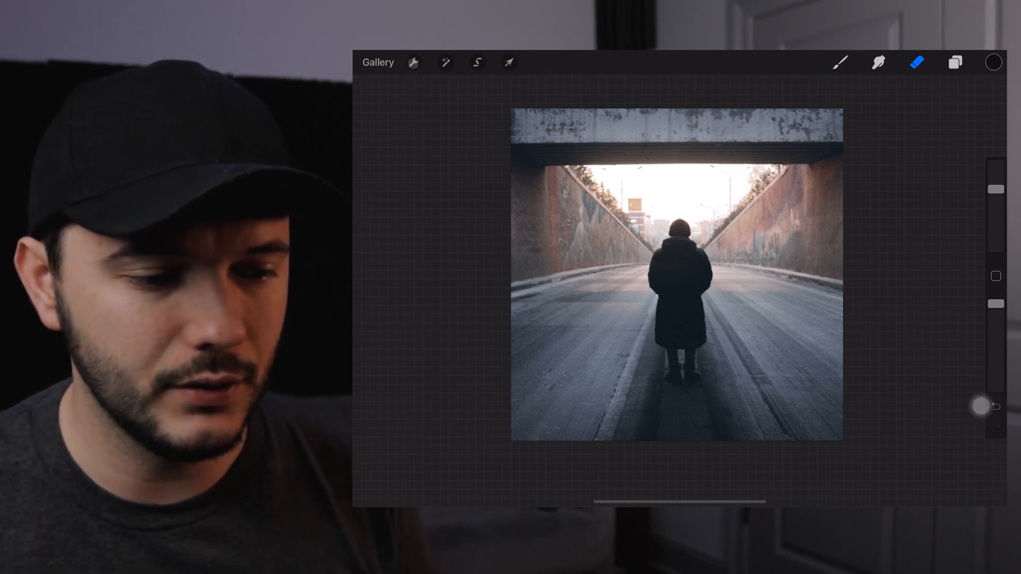
Step: Add a text box and enter the word Slowdown
click(414, 63)
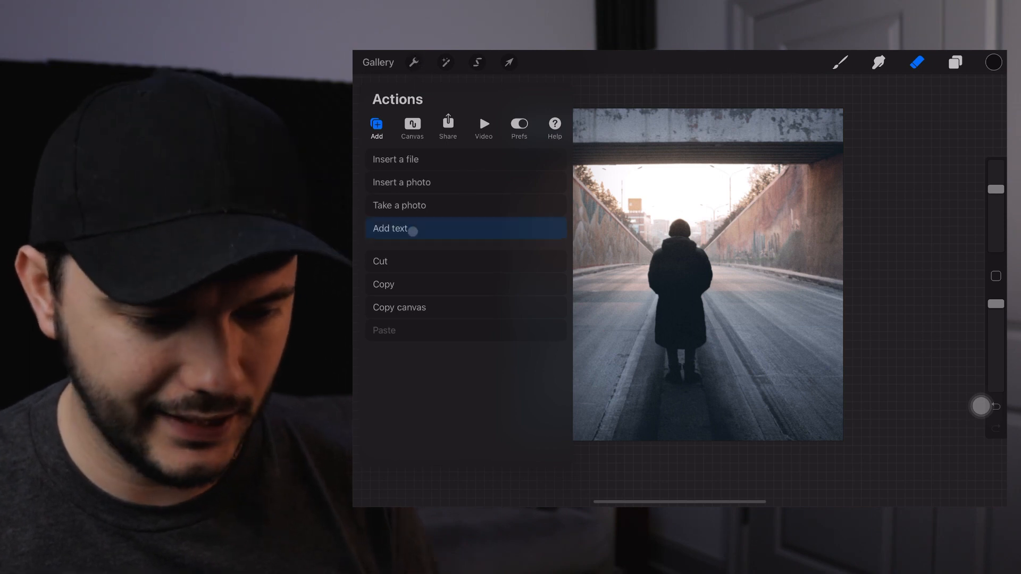
click(390, 229)
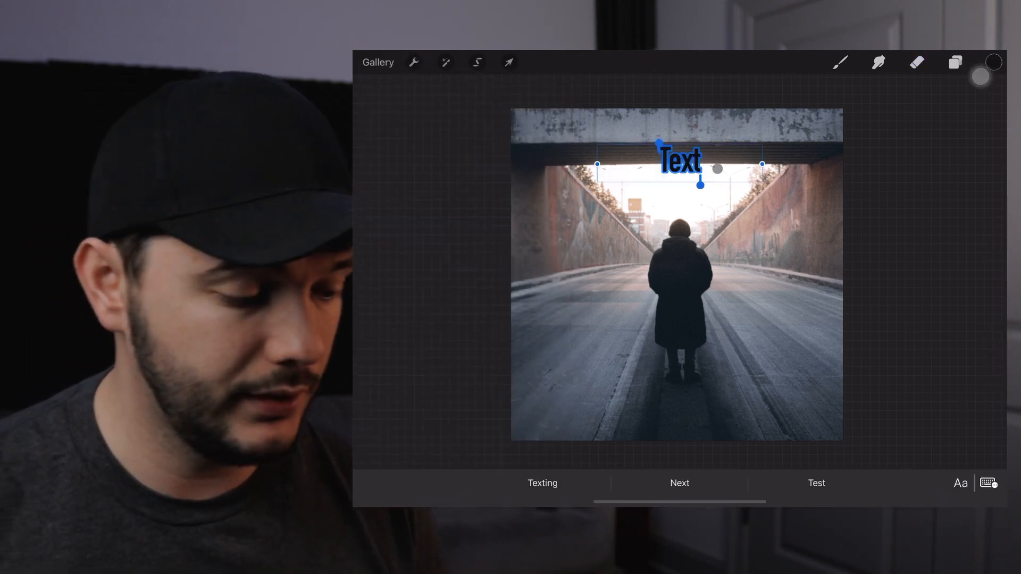
text(S)
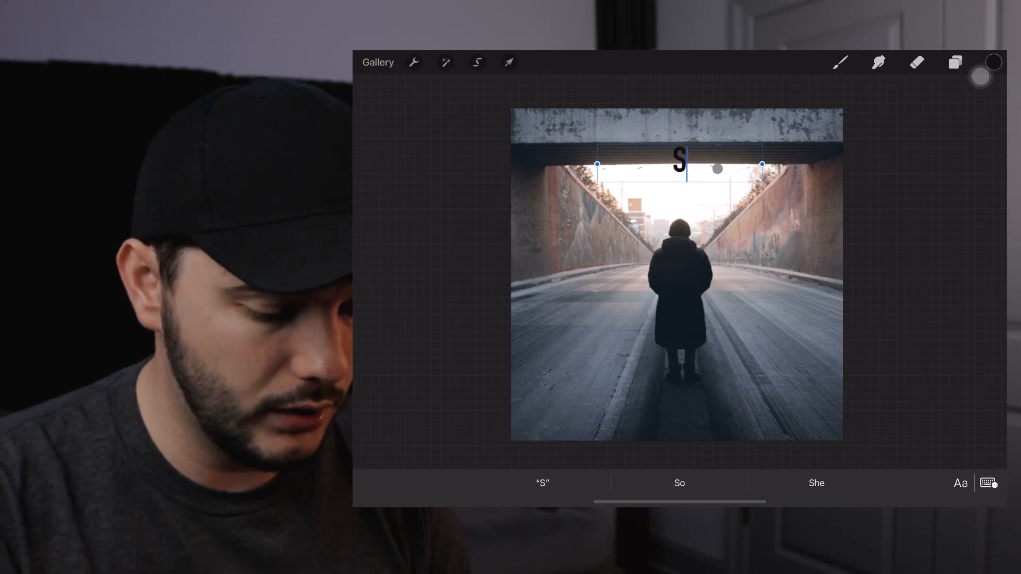
text(lowdo)
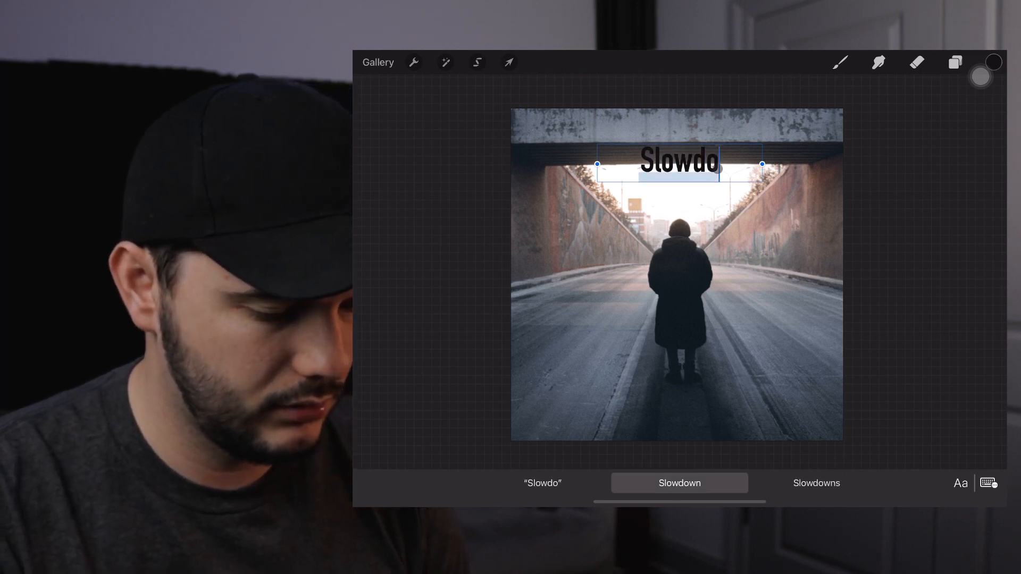
click(679, 483)
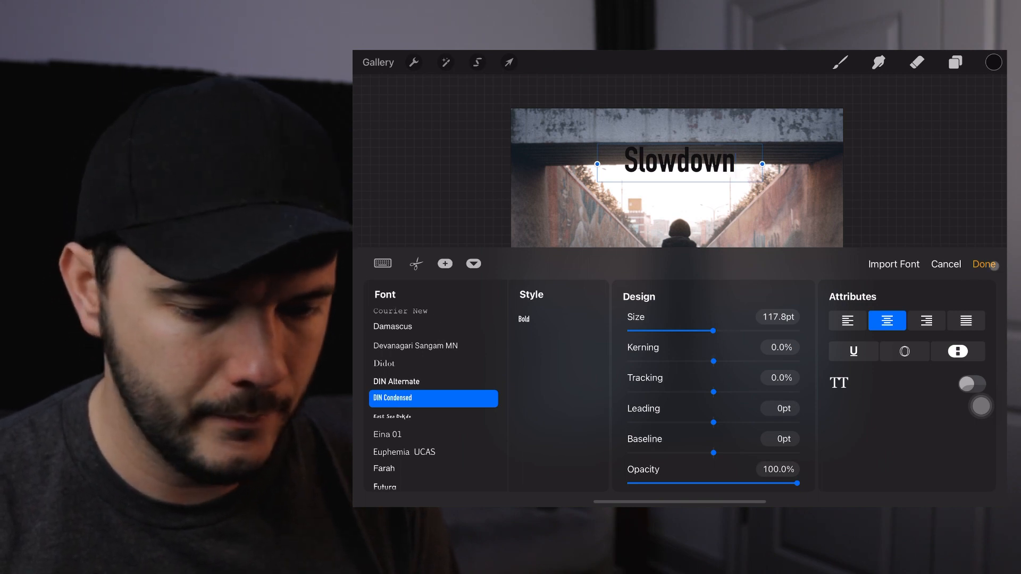
Step: Confirm the DIN Condensed Bold font settings and show the layers list
click(982, 265)
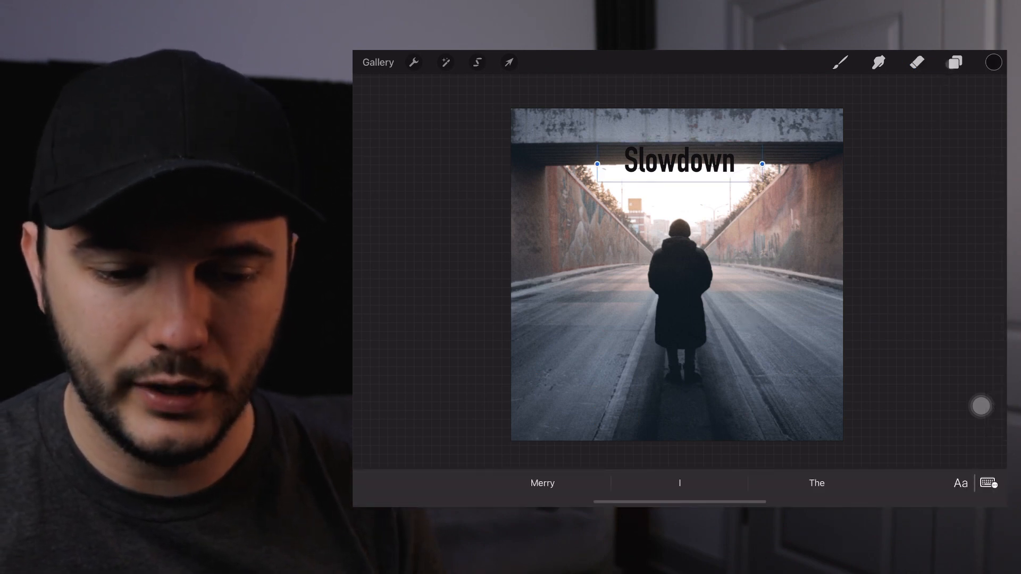
click(955, 61)
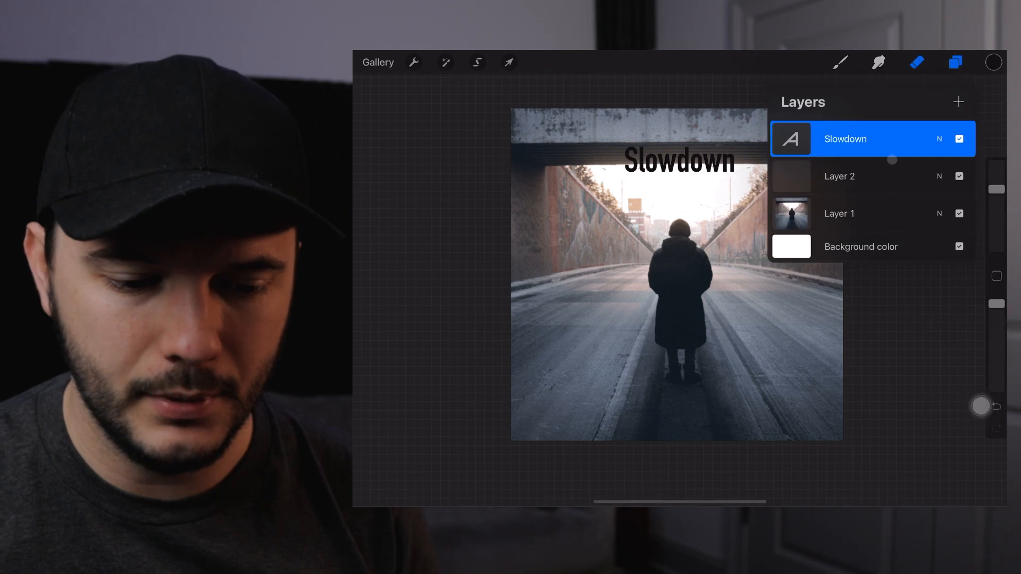
Step: Delete the Slowdown text layer and bring up the Actions menu for adding content
click(845, 139)
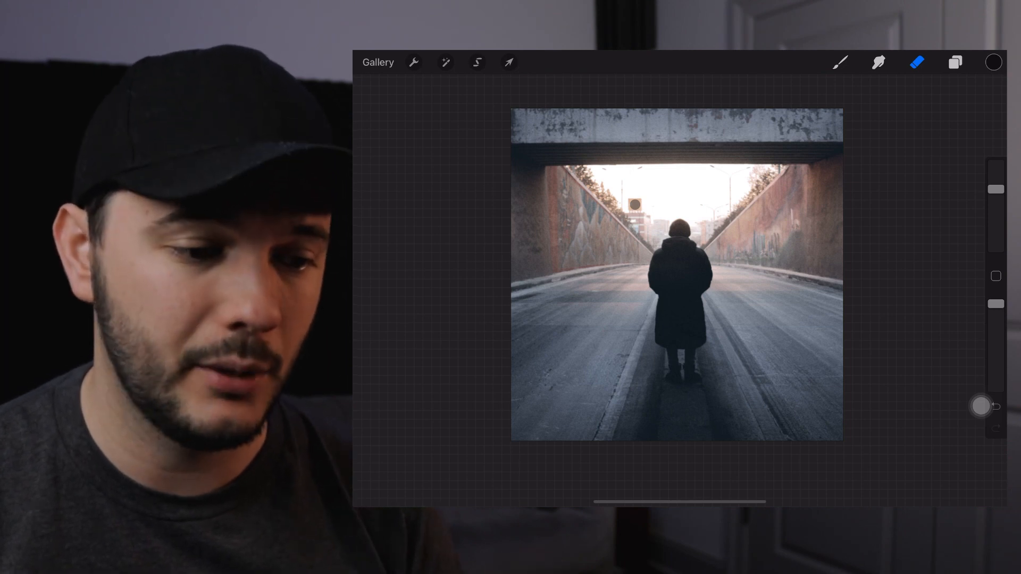
click(413, 63)
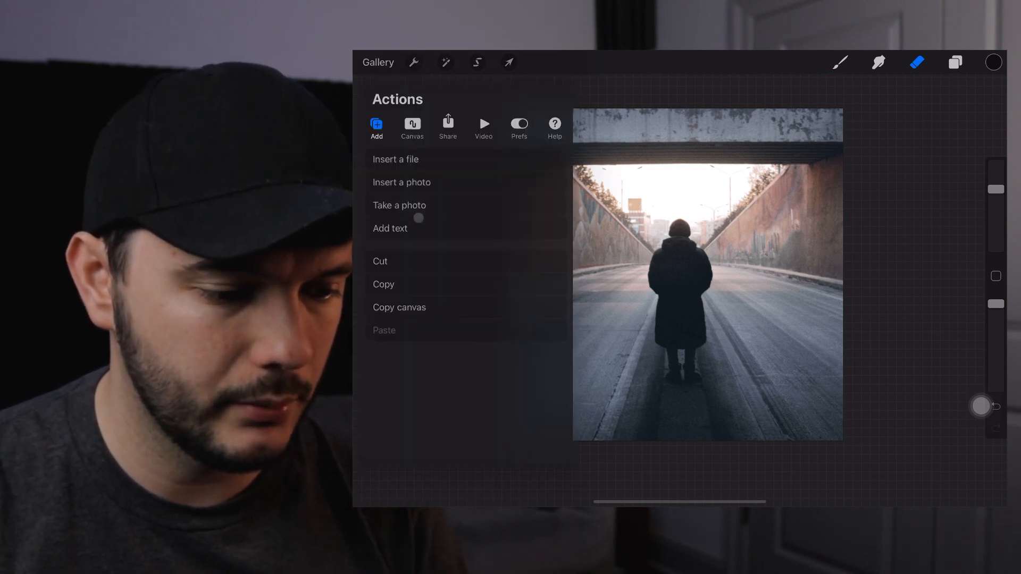
Step: Insert the white J.D. signature image from the Personal Brand album onto the cover
click(402, 182)
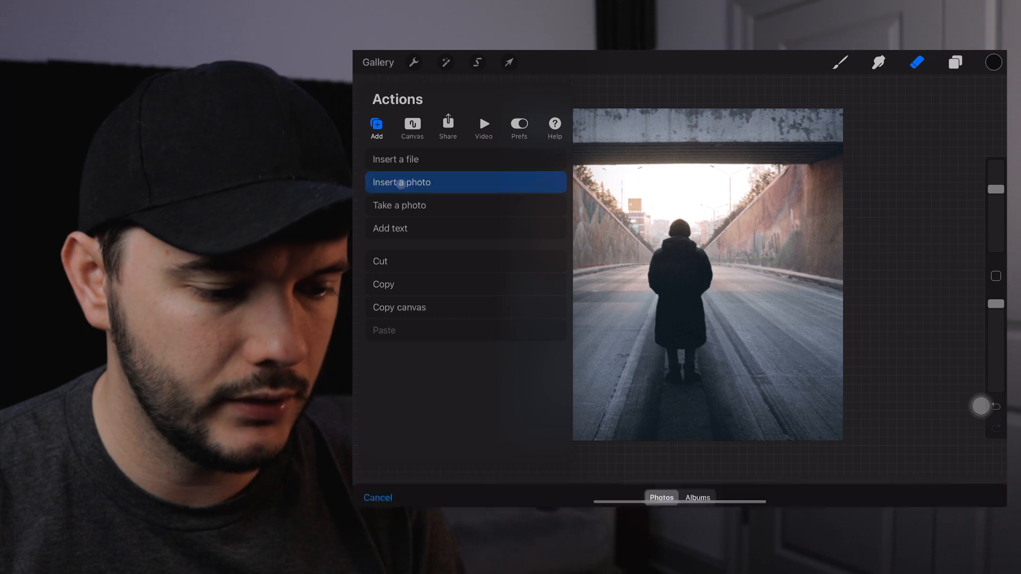
click(465, 182)
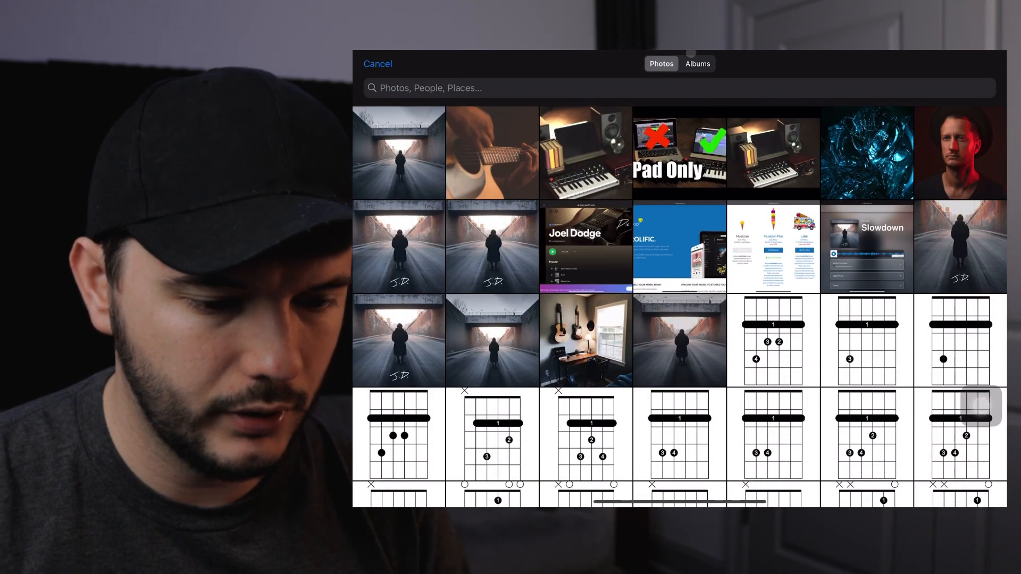
click(697, 63)
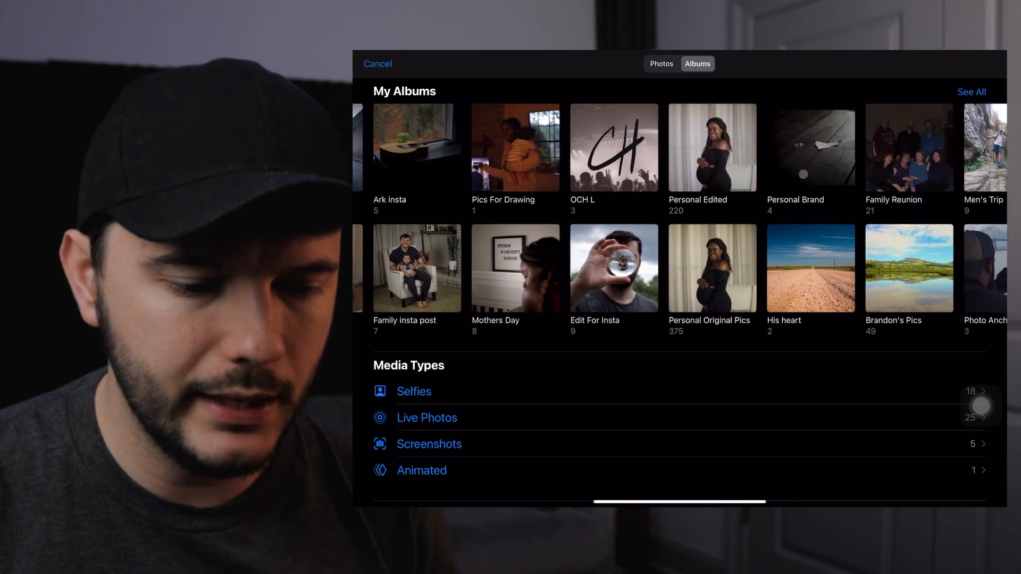
click(811, 147)
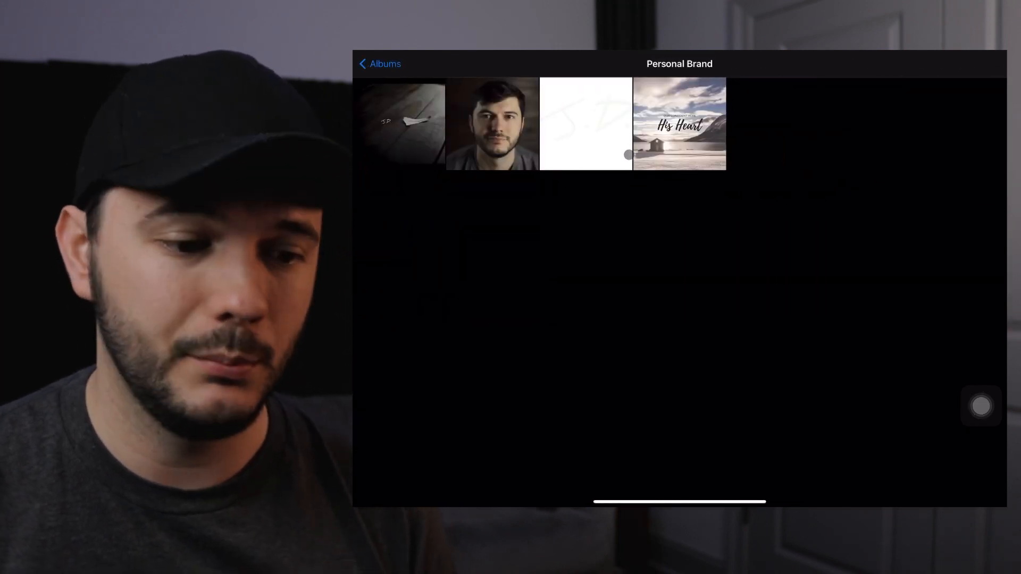
click(585, 124)
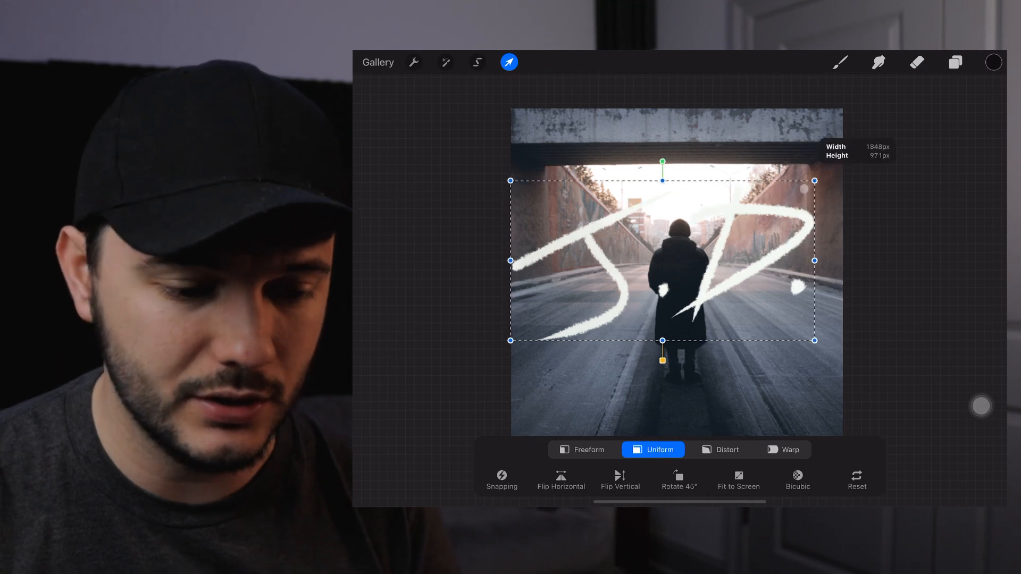
Step: Shrink the J.D. signature and place it small at the bottom centre beneath the figure
drag(662, 262, 590, 328)
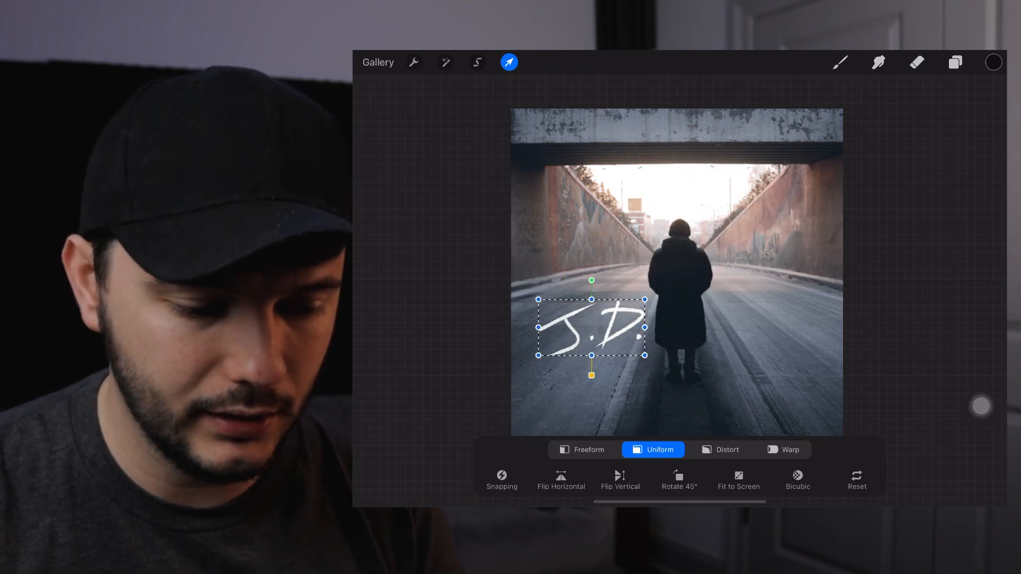
drag(592, 327, 680, 405)
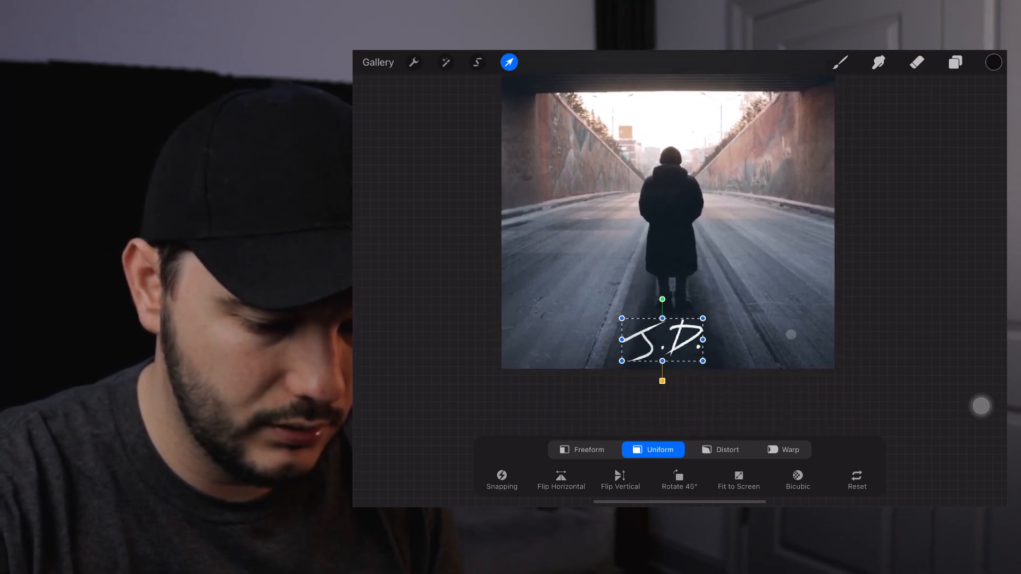
drag(662, 340, 665, 339)
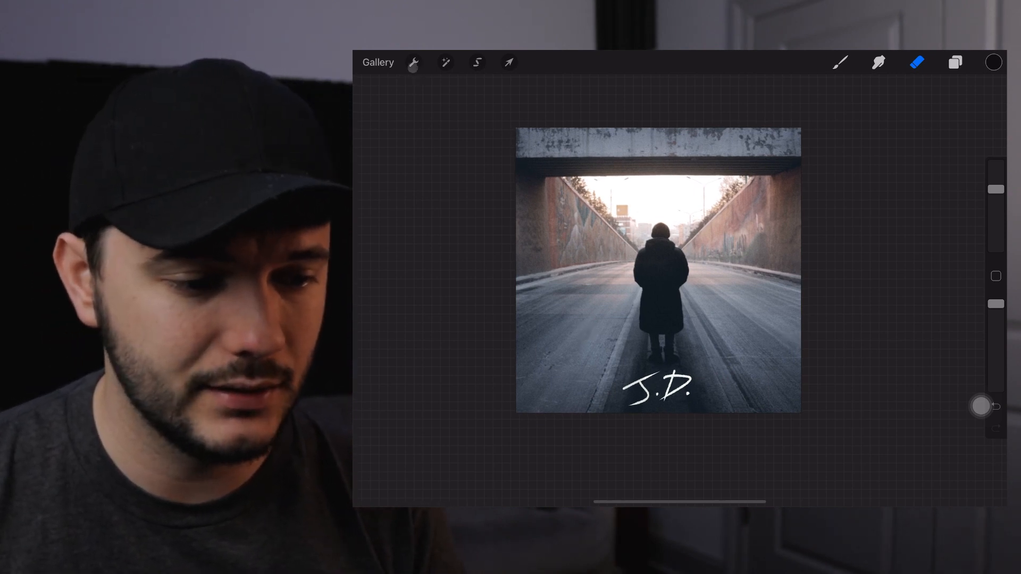
Step: Bring up the Share image formats (JPEG, PNG) from the Actions menu
click(413, 63)
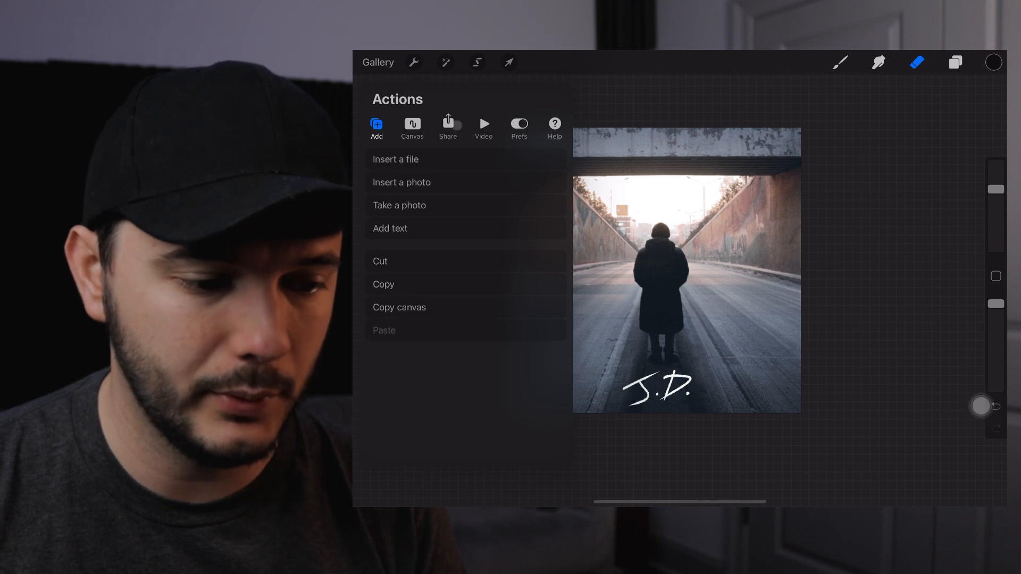
click(448, 126)
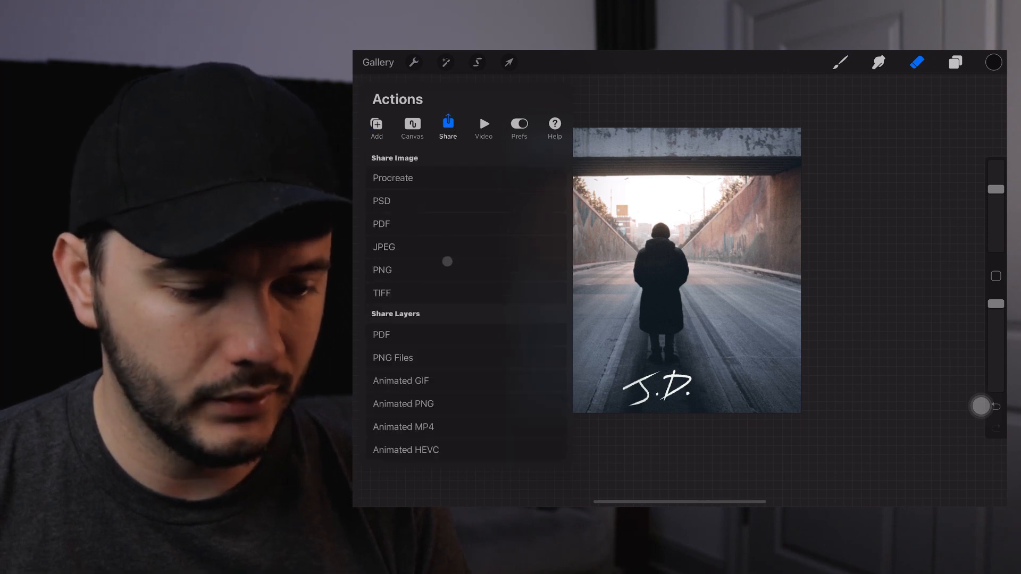